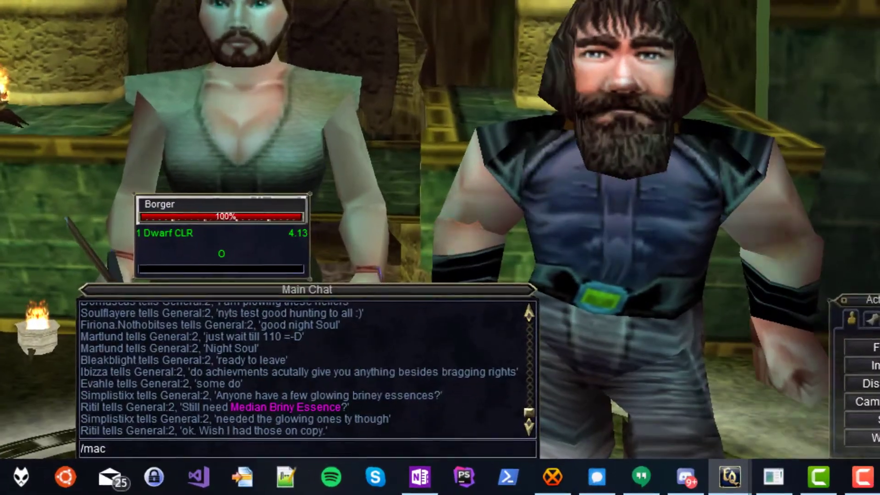
# Run /mac kissassist in Borger's chat to start the KissAssist macro.
pyautogui.write('kissassist')
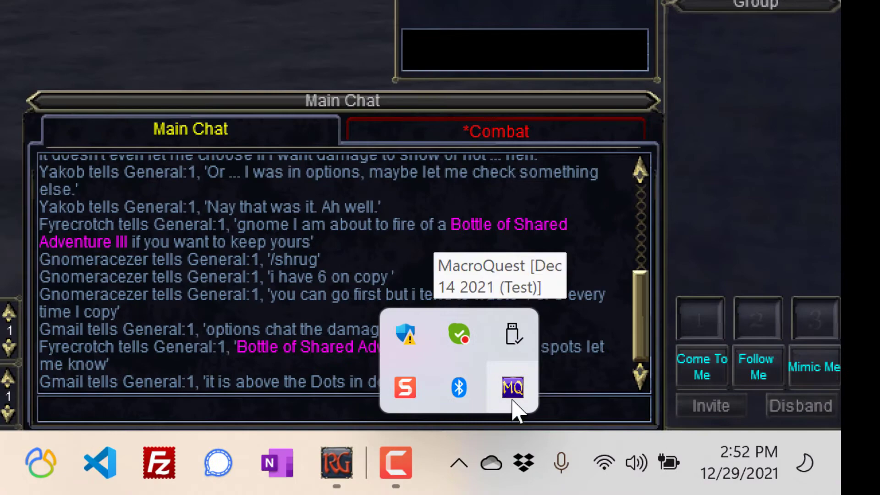
# From the MacroQuest tray menu, reach the Config folder and open KissAssist_Borger.ini in a text editor.
pyautogui.rightClick(512, 387)
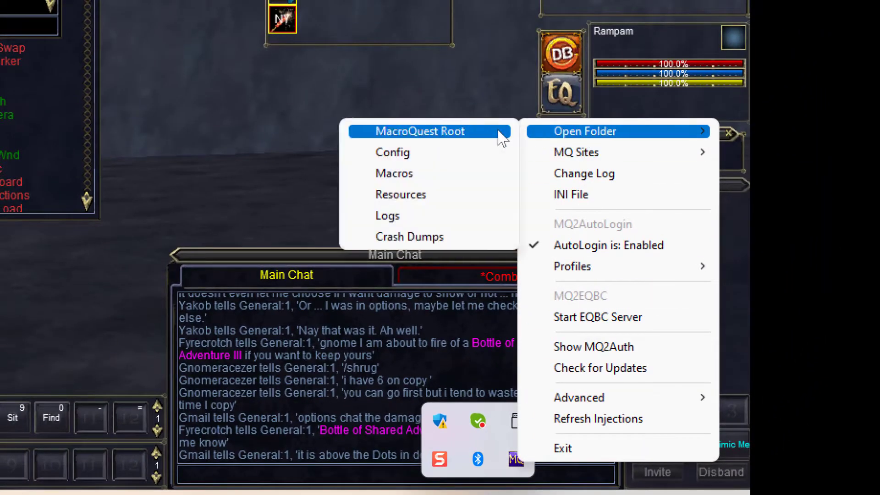
pyautogui.click(584, 132)
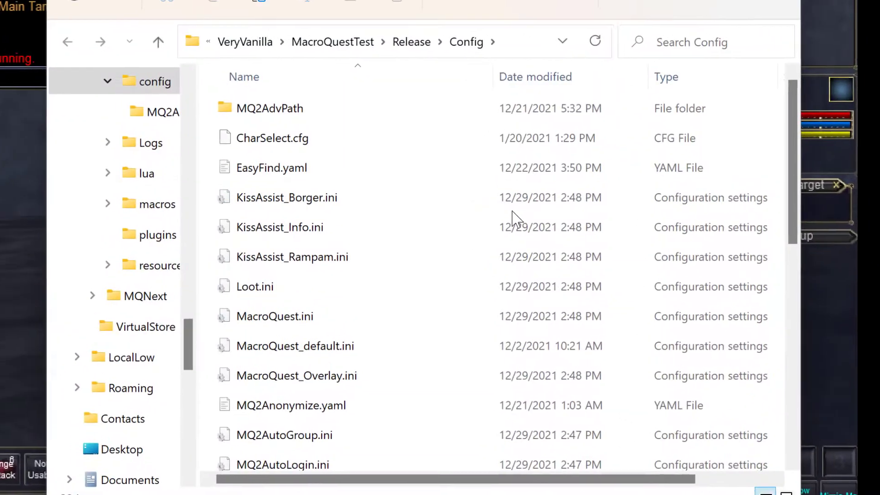
pyautogui.scroll(-3)
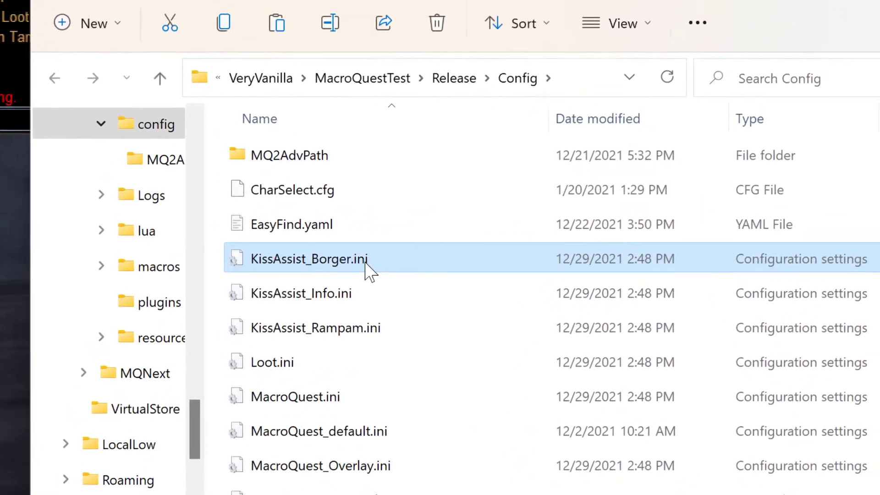
pyautogui.rightClick(309, 259)
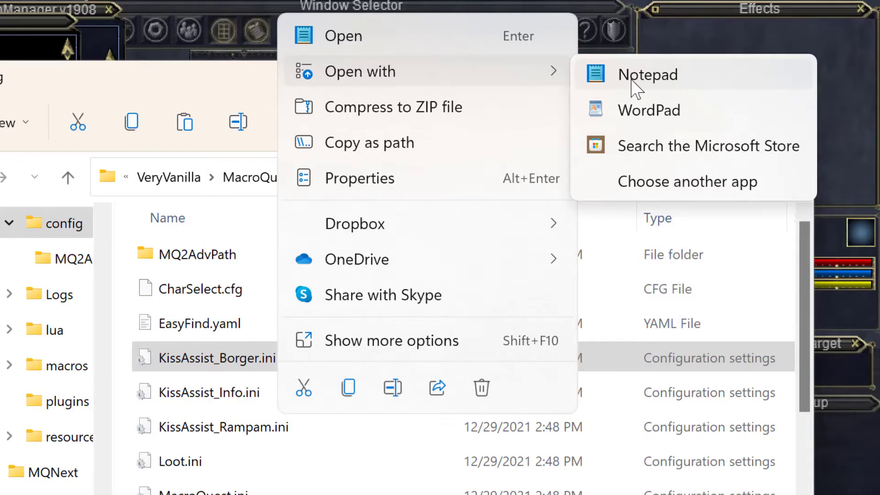
pyautogui.click(649, 74)
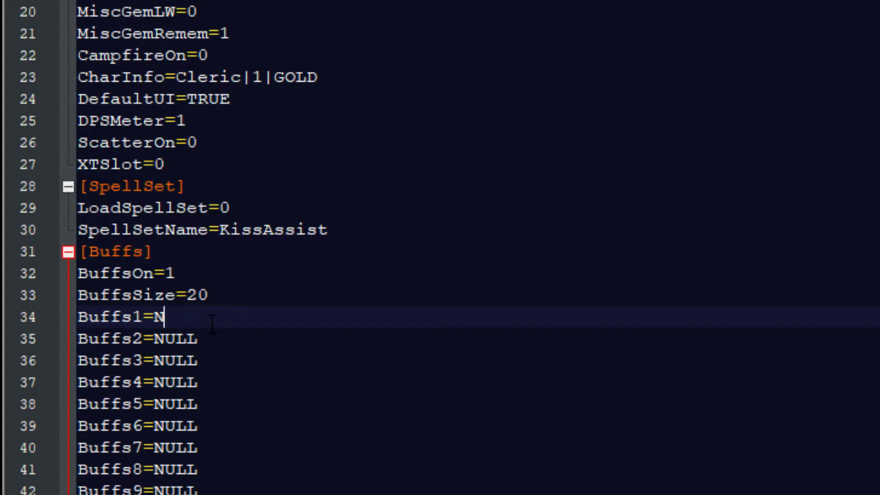
# Set Buffs1 to Courage and change MeleeOn from 0 to 1 in Borger's INI.
pyautogui.write('ourage')
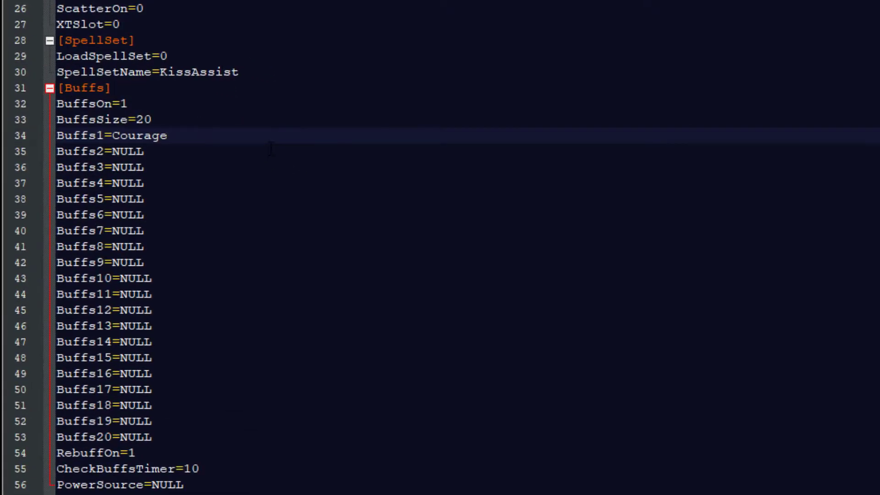
pyautogui.scroll(-3)
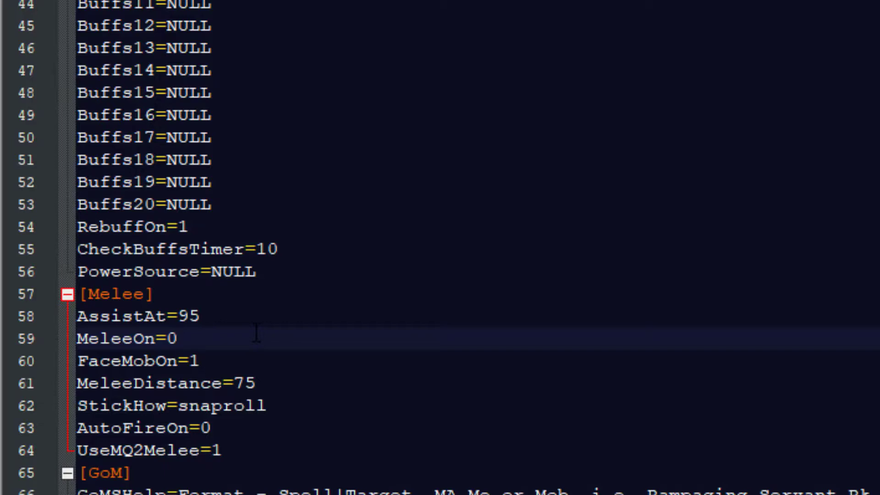
pyautogui.press('Backspace')
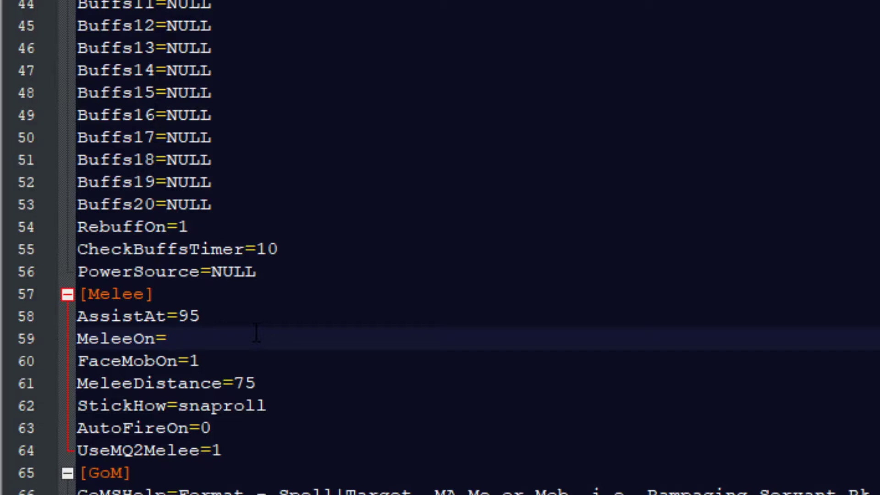
pyautogui.write('1')
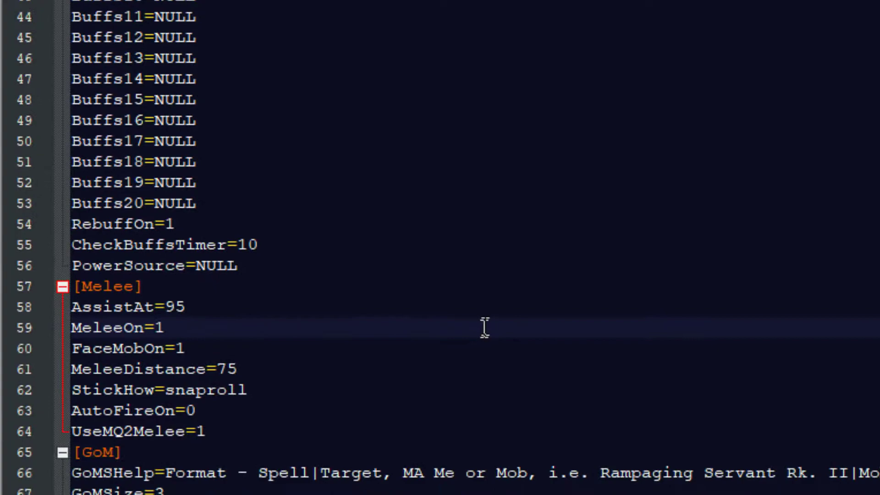
# Replace the Heals1 NULL value with Minor Healing|70.
pyautogui.scroll(-3)
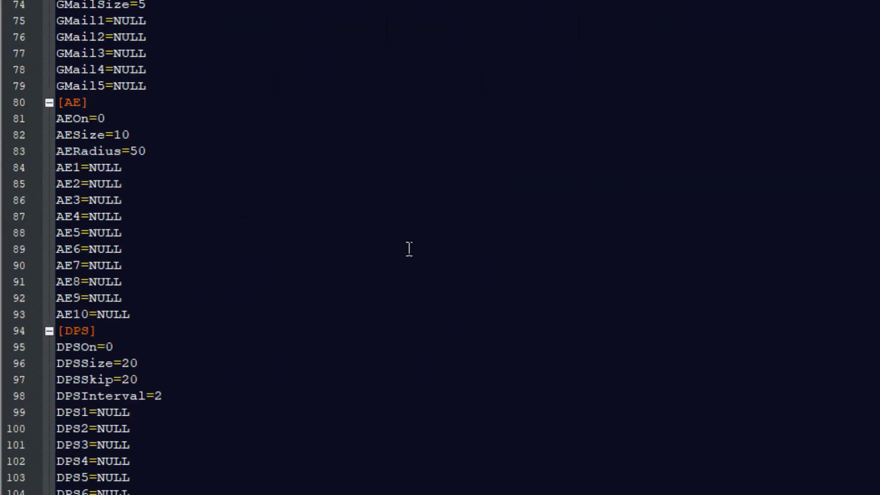
pyautogui.scroll(-3)
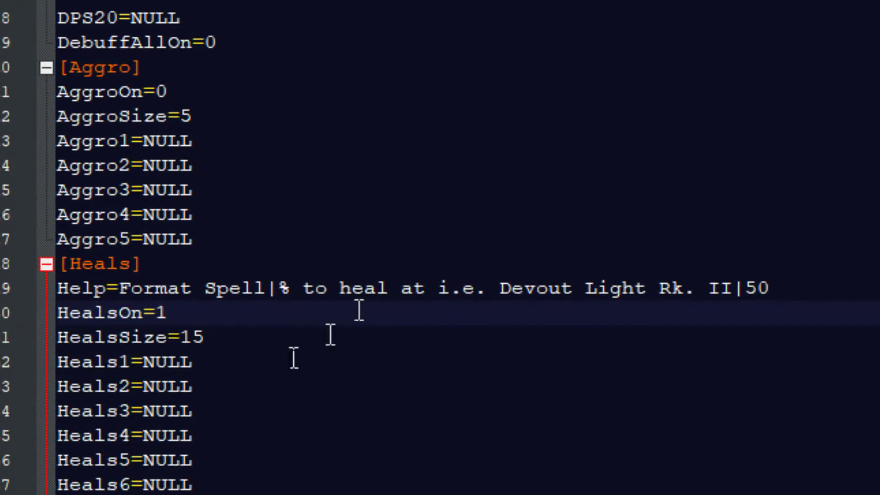
pyautogui.scroll(-3)
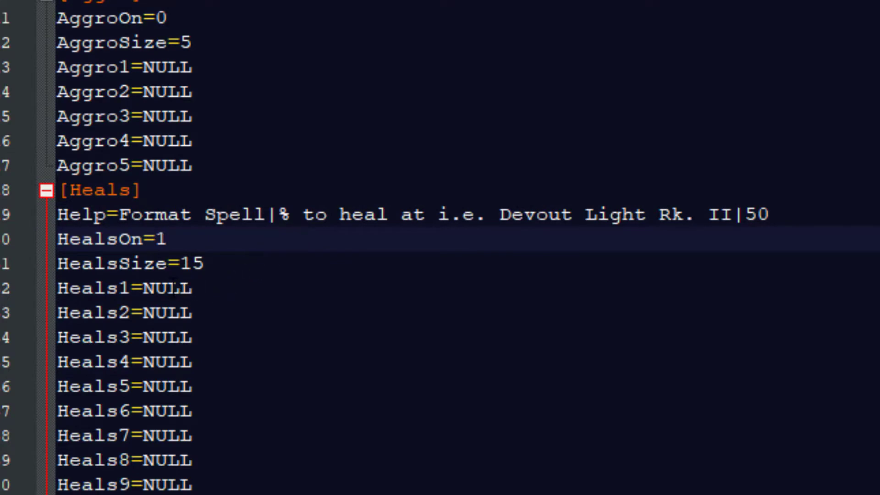
pyautogui.doubleClick(167, 288)
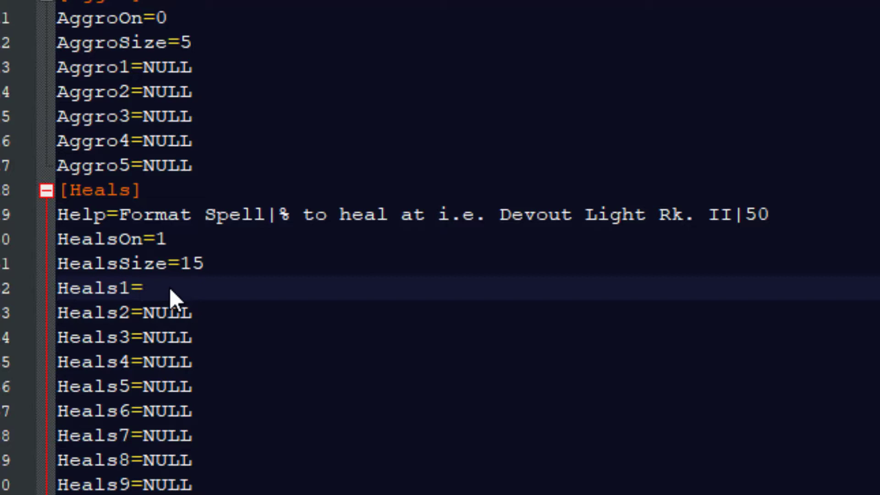
pyautogui.moveTo(273, 297)
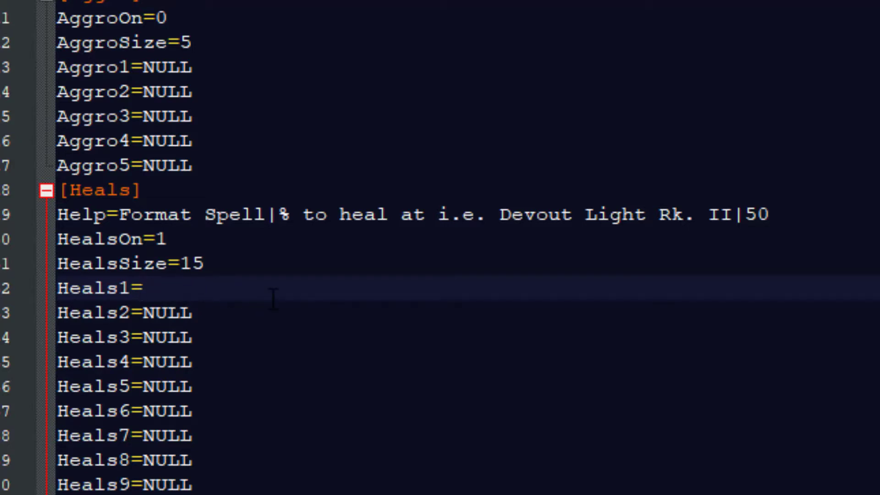
pyautogui.write('Minor Healin')
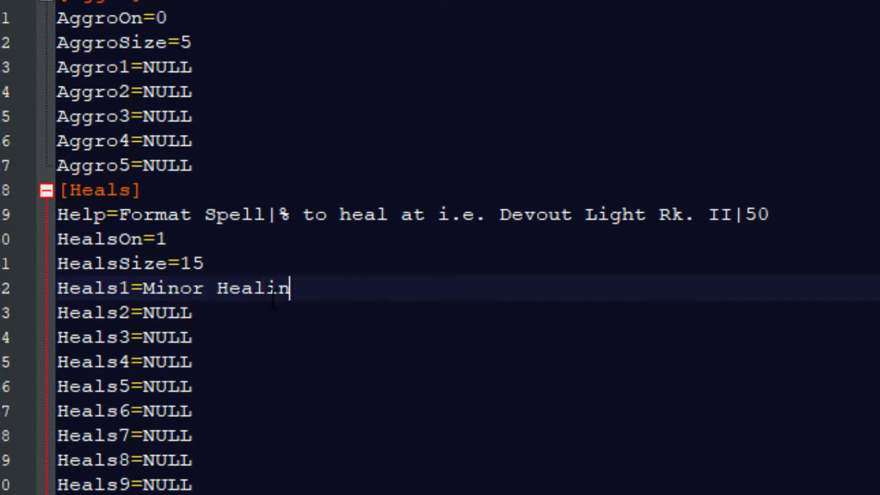
pyautogui.write('g')
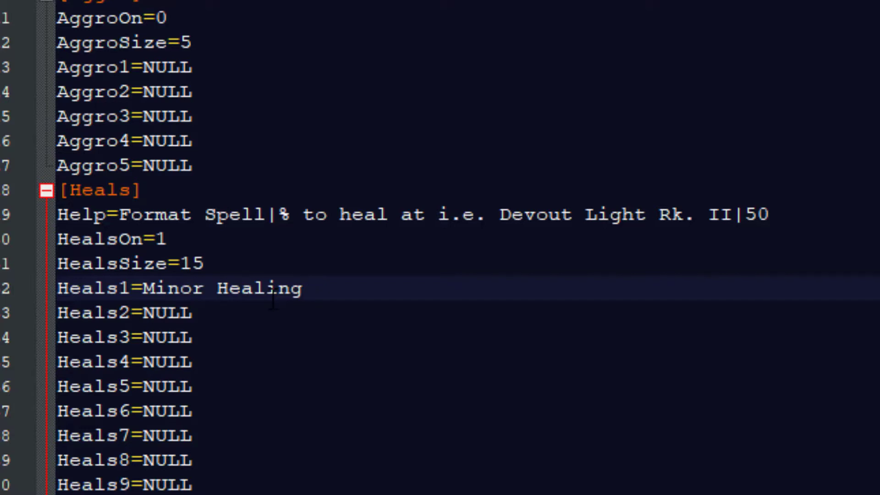
pyautogui.click(301, 288)
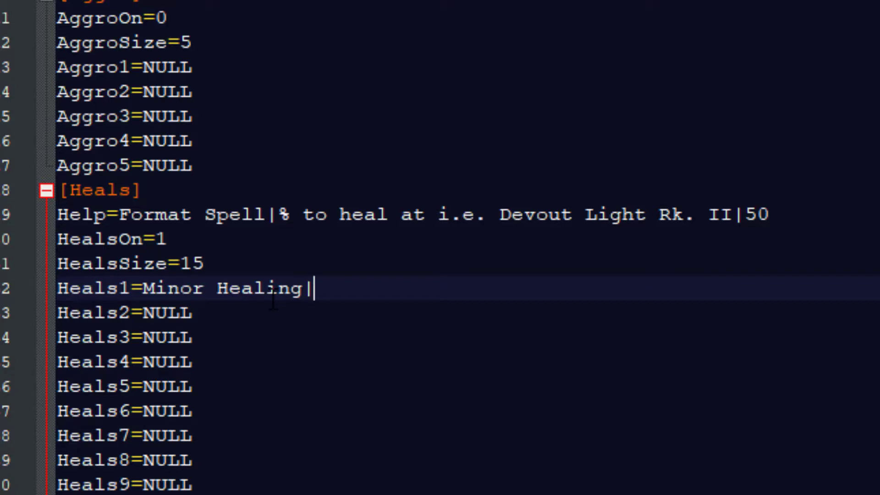
pyautogui.write('70')
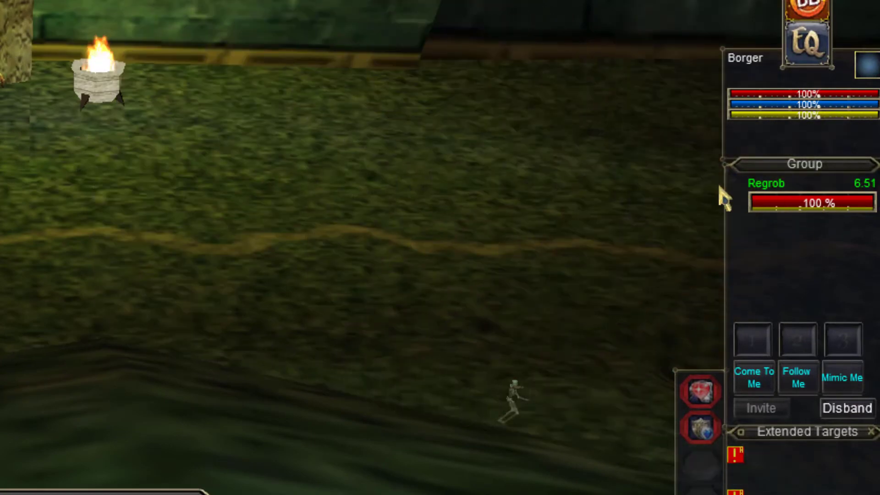
pyautogui.moveTo(777, 216)
pyautogui.write('/')
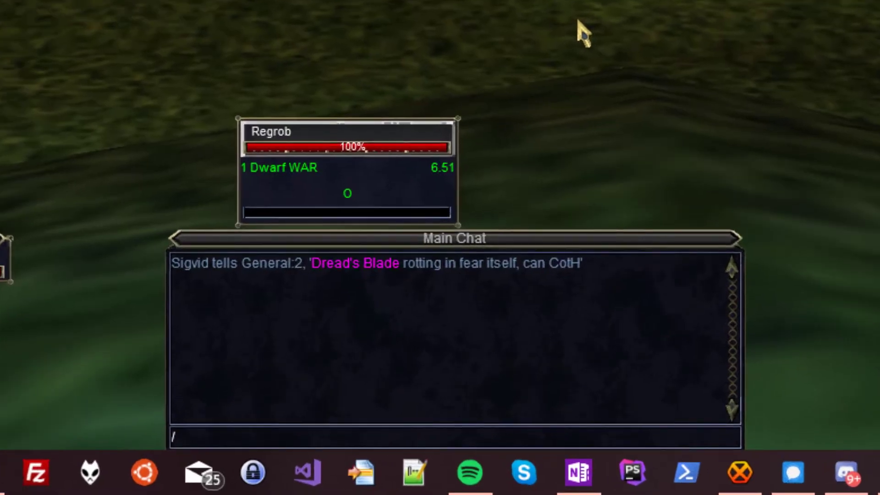
# Run /mac kissassist in Regrob's chat to start KissAssist on the warrior.
pyautogui.write('mac ki')
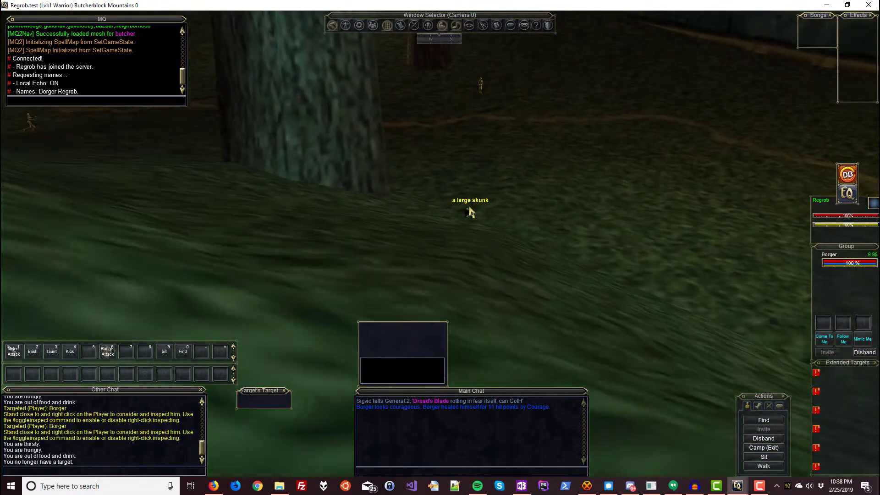
pyautogui.click(469, 212)
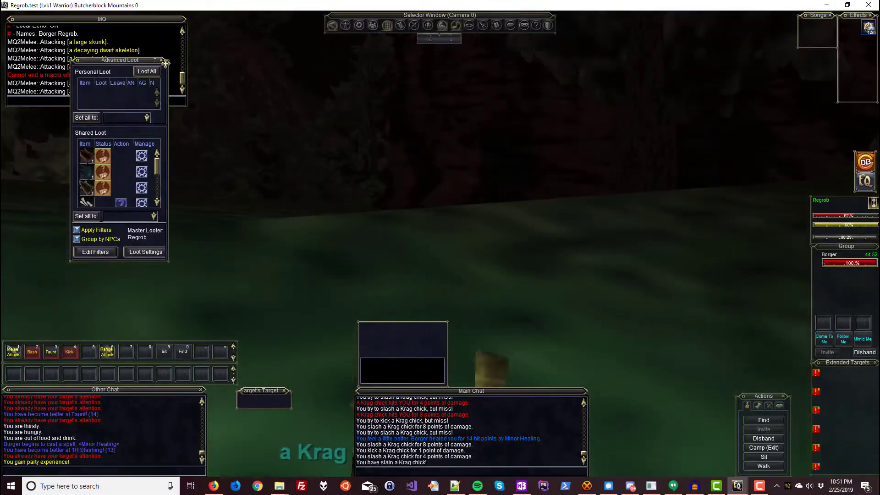
pyautogui.click(160, 61)
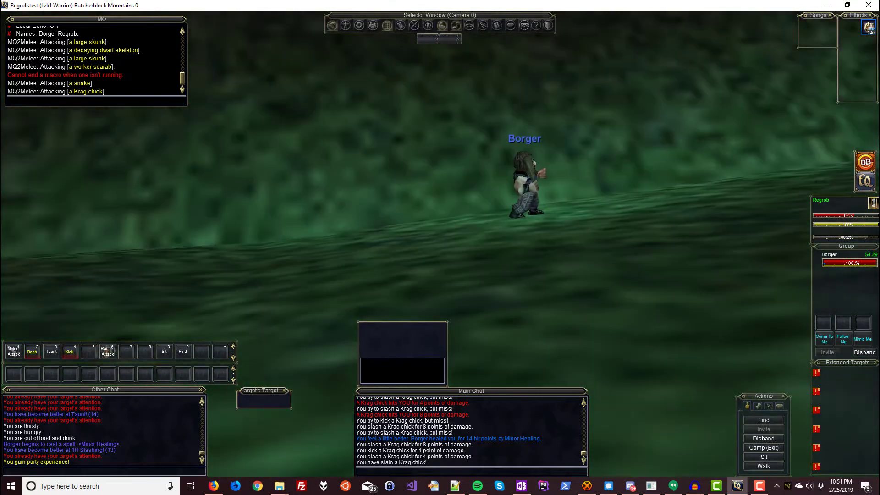
pyautogui.click(346, 25)
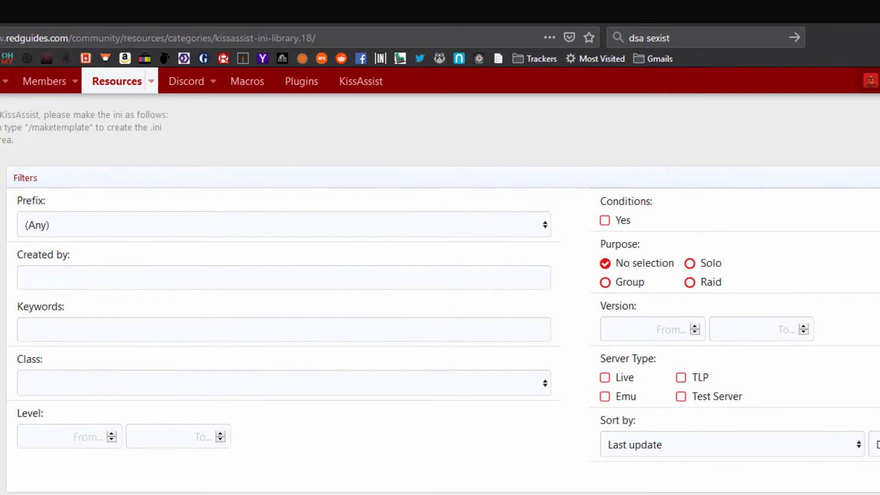
# Scroll through the Shaman INI results in the RedGuides KissAssist library.
pyautogui.scroll(-3)
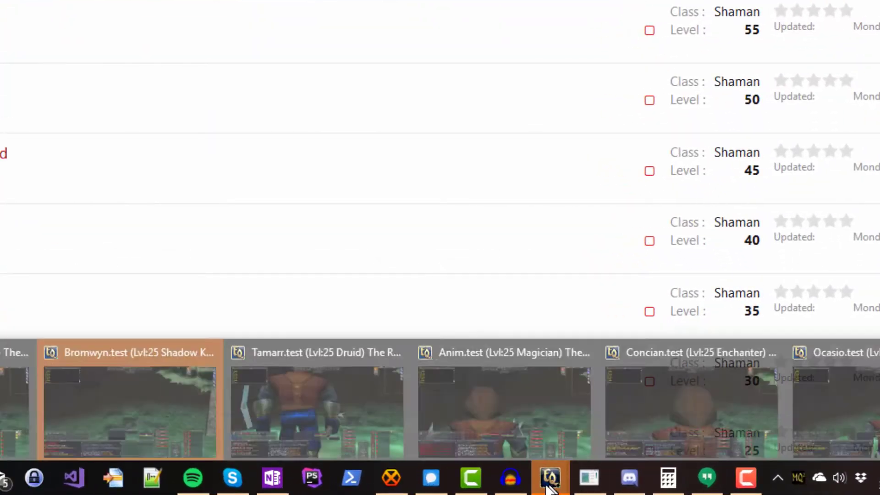
# In the level 25 Shadow Knight's window, run /mac kissassist to start the macro.
pyautogui.click(548, 477)
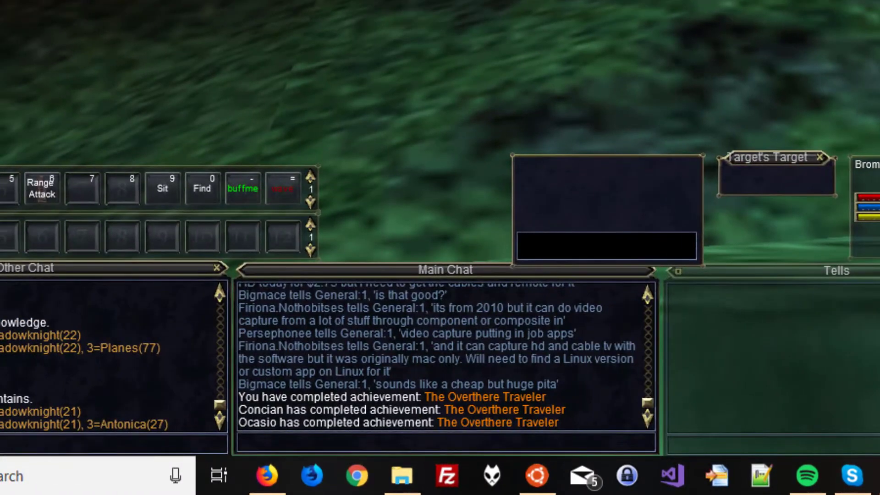
pyautogui.write('/mac kissa')
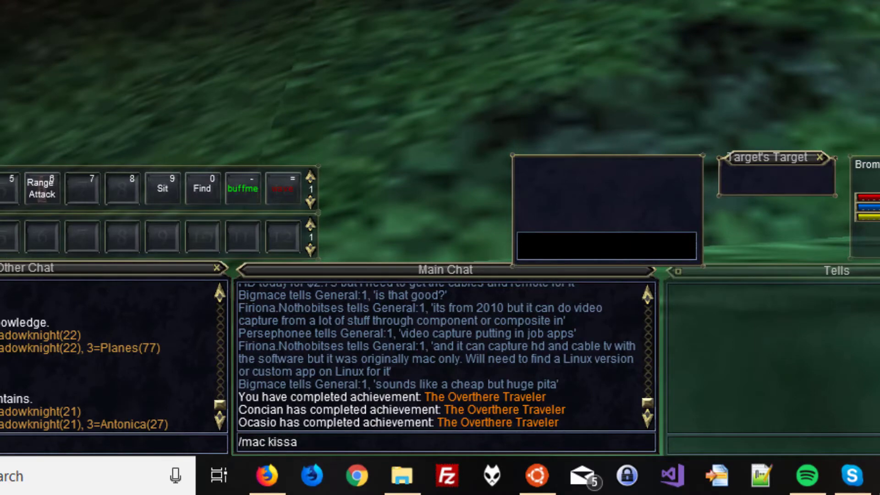
pyautogui.write('ssist')
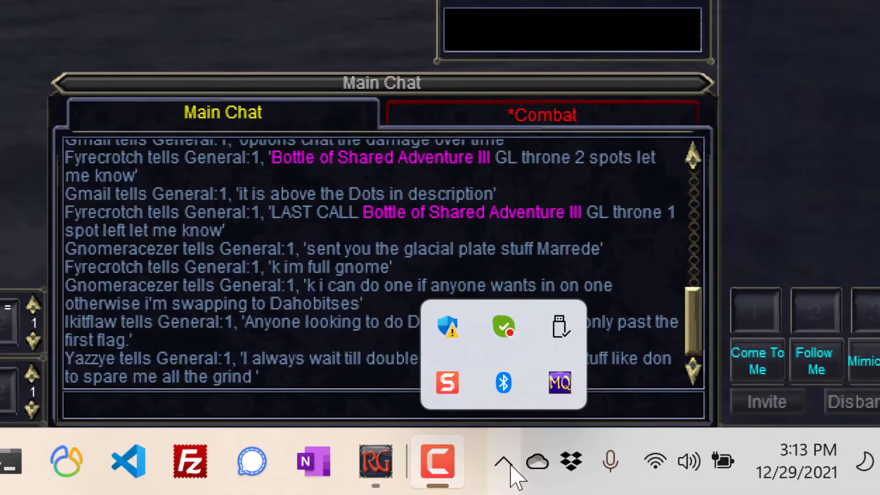
# From the MacroQuest tray menu, reach the Config folder and open Bromwyn's KissAssist INI with Notepad.
pyautogui.rightClick(559, 384)
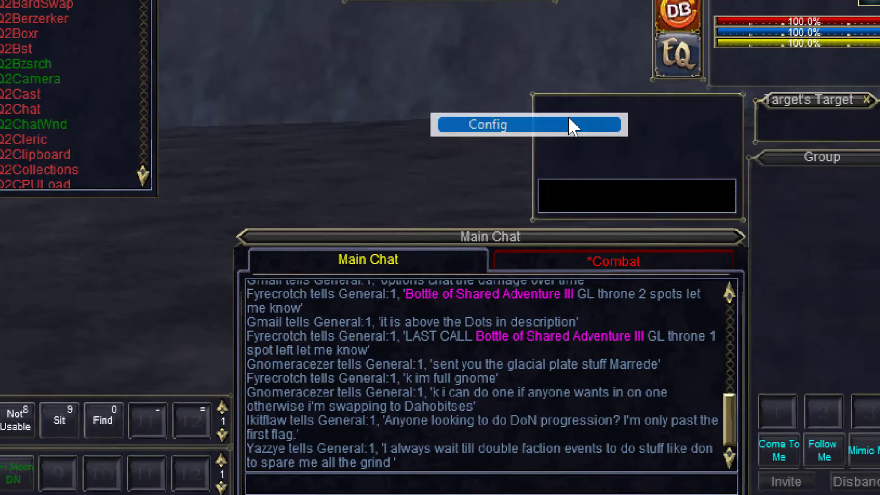
pyautogui.click(487, 124)
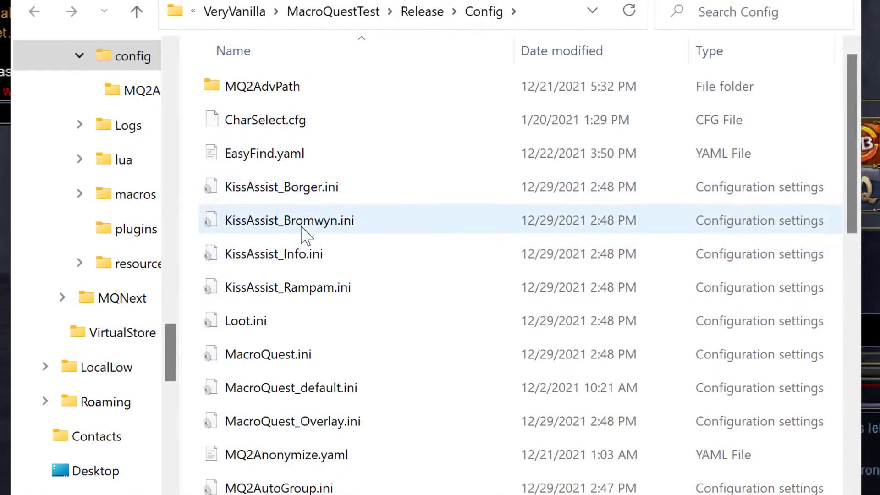
pyautogui.rightClick(289, 220)
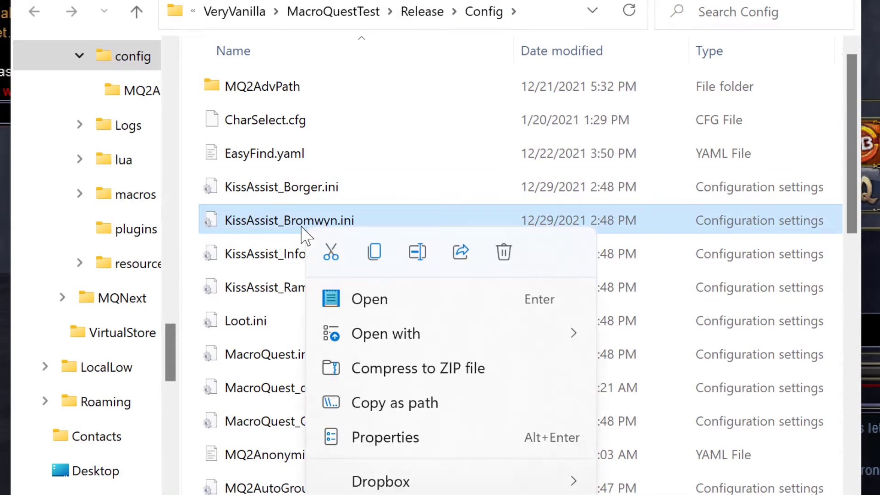
pyautogui.click(386, 334)
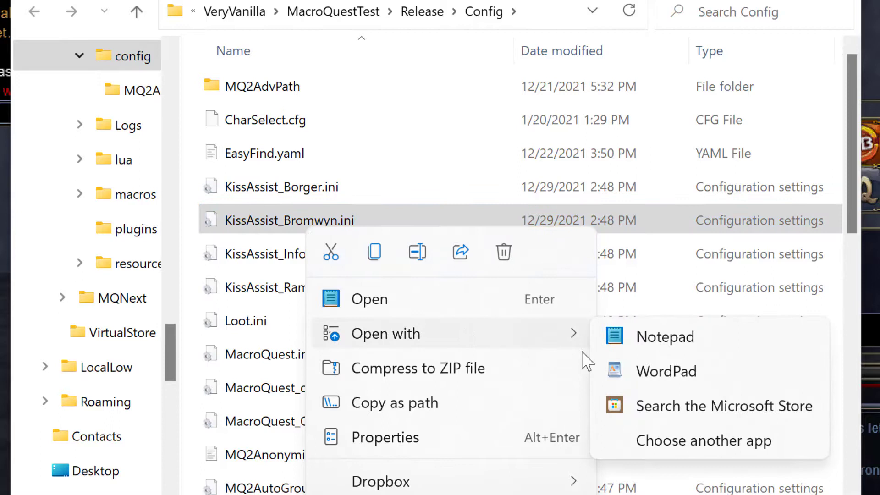
pyautogui.moveTo(665, 336)
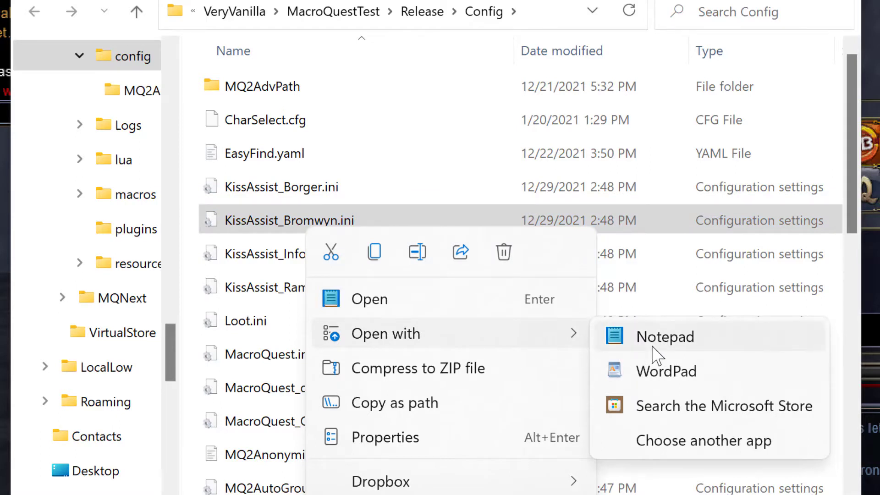
pyautogui.click(666, 337)
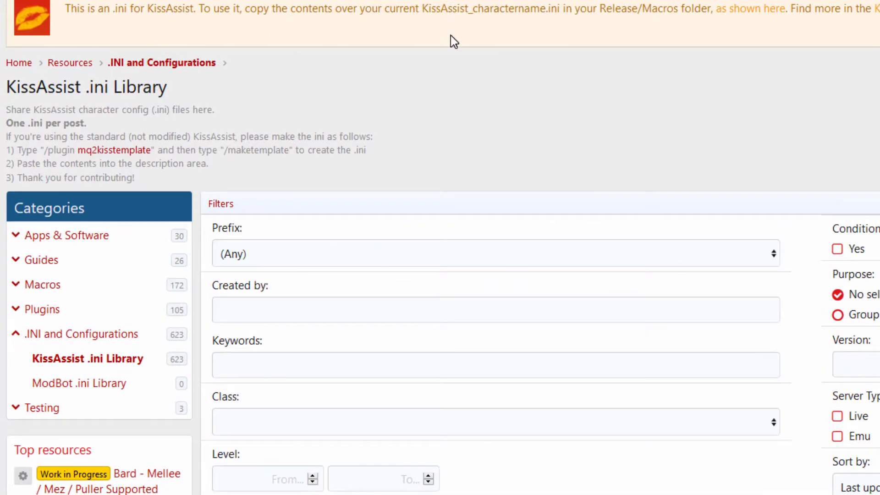
# Filter the RedGuides INI library to Shadow Knight, levels 20 to 30.
pyautogui.scroll(-3)
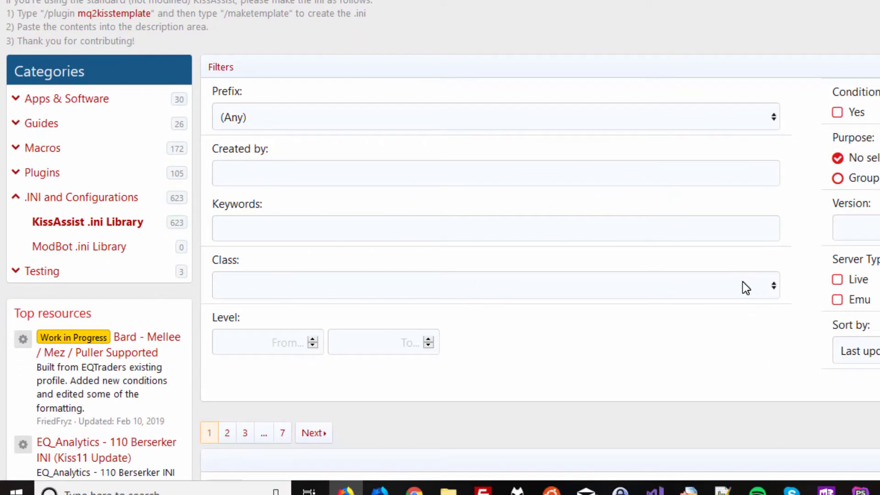
pyautogui.click(494, 285)
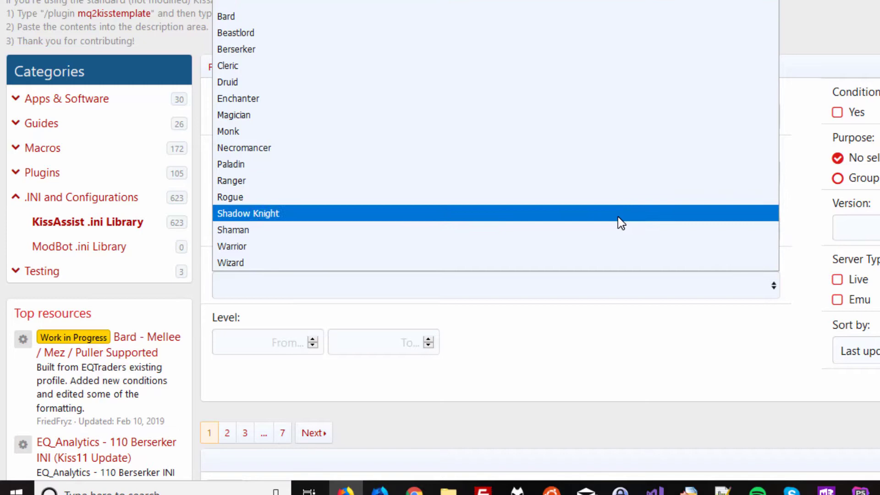
pyautogui.click(249, 213)
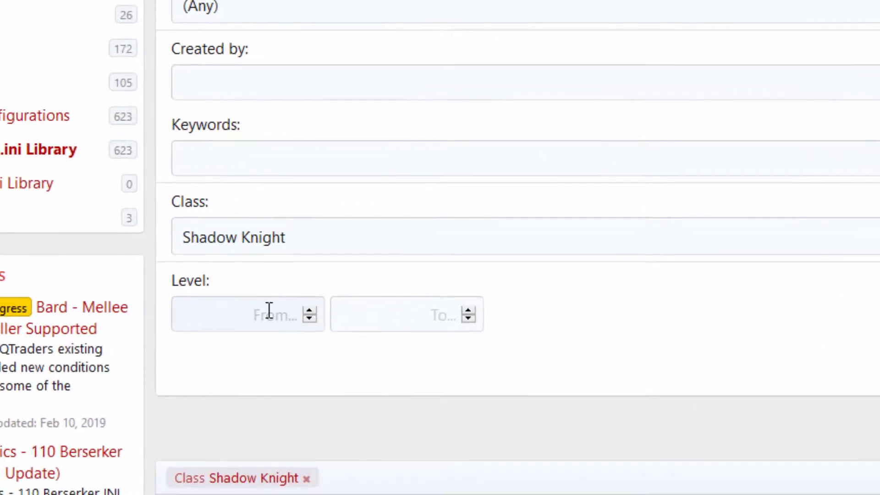
pyautogui.write('20')
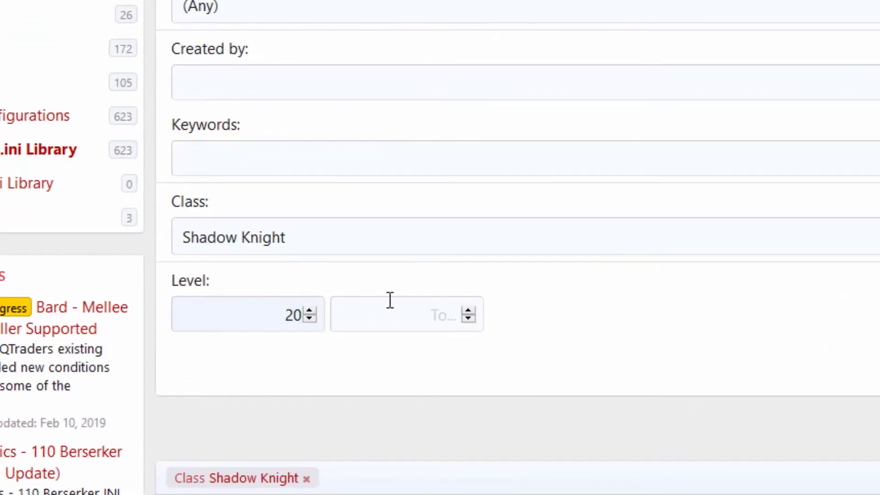
pyautogui.write('30')
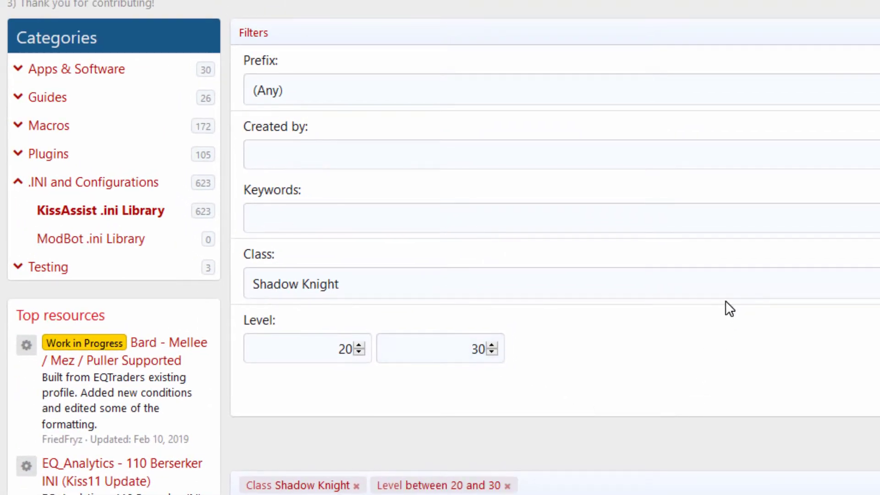
pyautogui.scroll(-3)
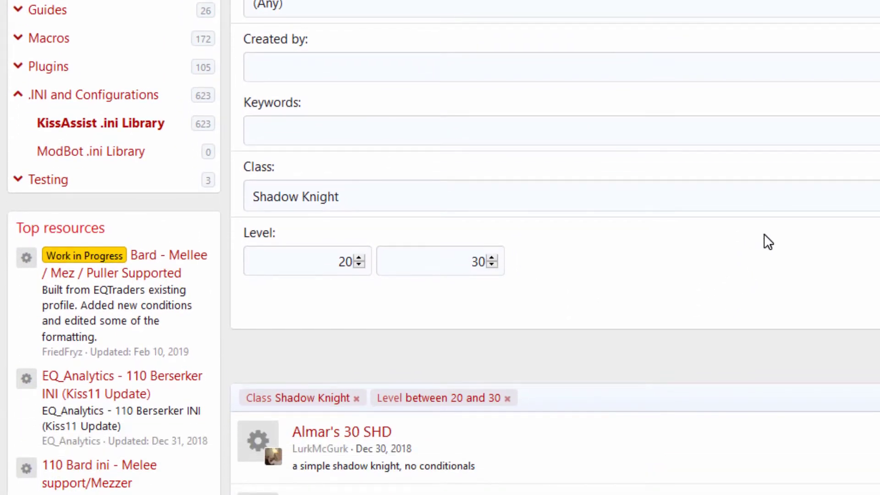
pyautogui.scroll(-3)
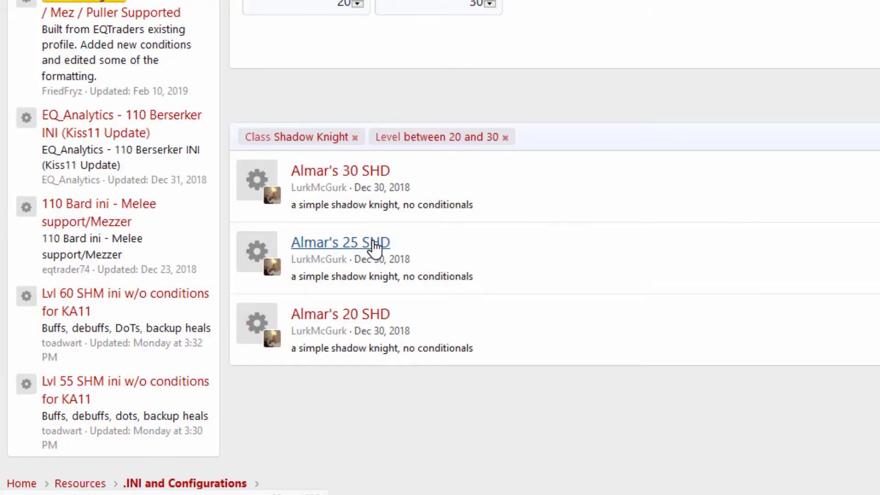
# Open the level 25 SHD resource and copy its whole INI code block.
pyautogui.click(341, 242)
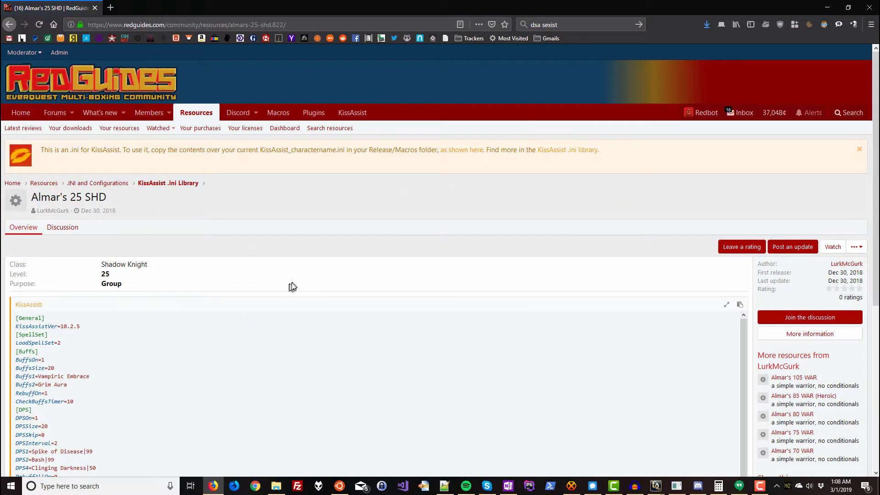
pyautogui.scroll(-3)
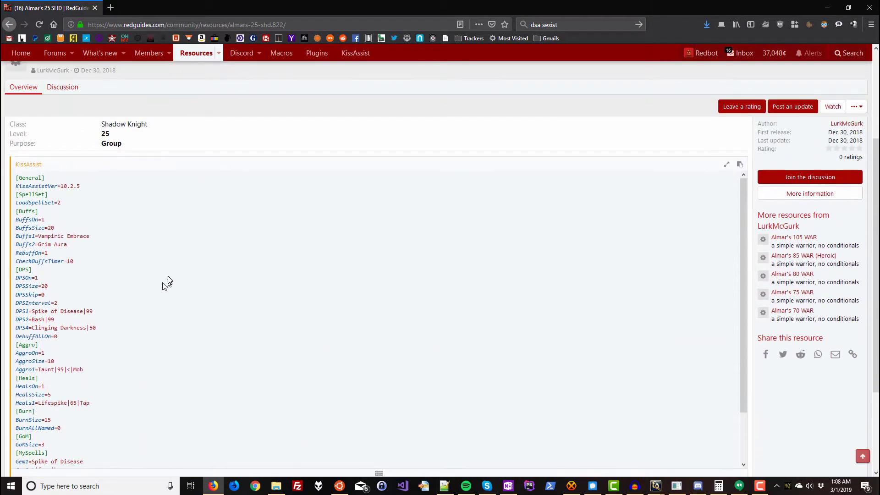
pyautogui.scroll(-3)
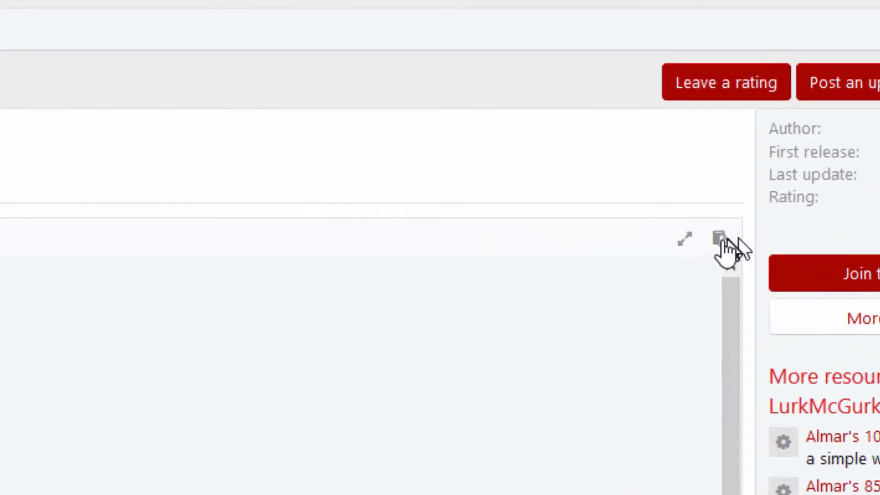
pyautogui.click(726, 229)
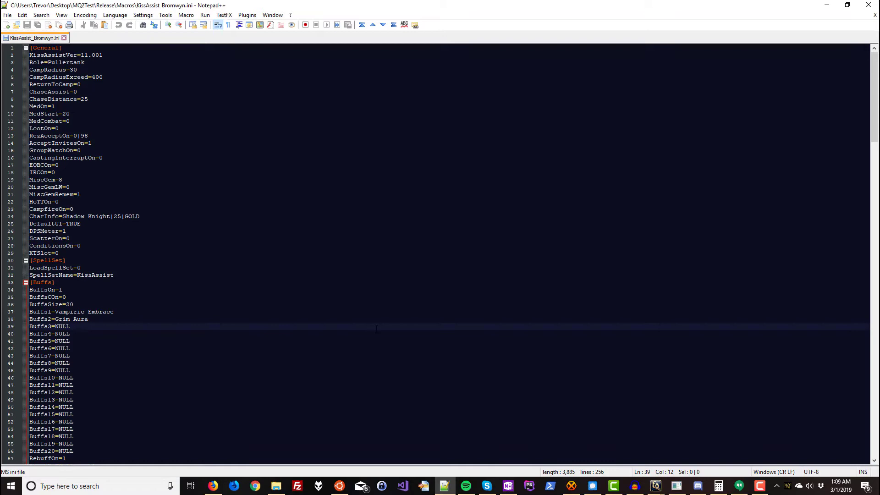
# Select all of Bromwyn's INI and paste the copied Shadow Knight settings over it, then review the file.
pyautogui.press('ctrl+a')
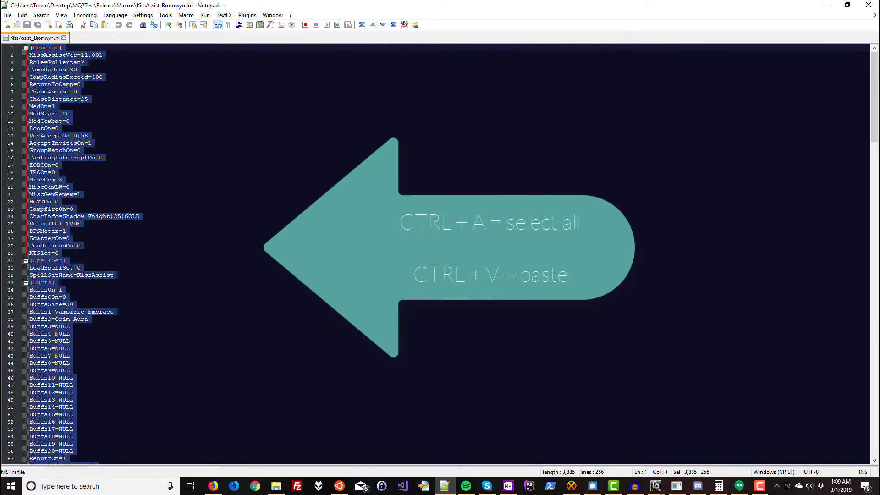
pyautogui.press('ctrl+v')
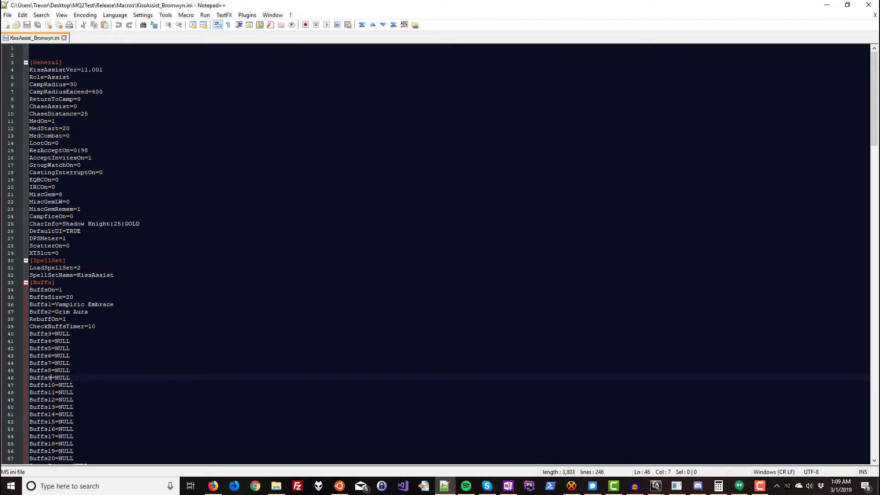
pyautogui.scroll(-3)
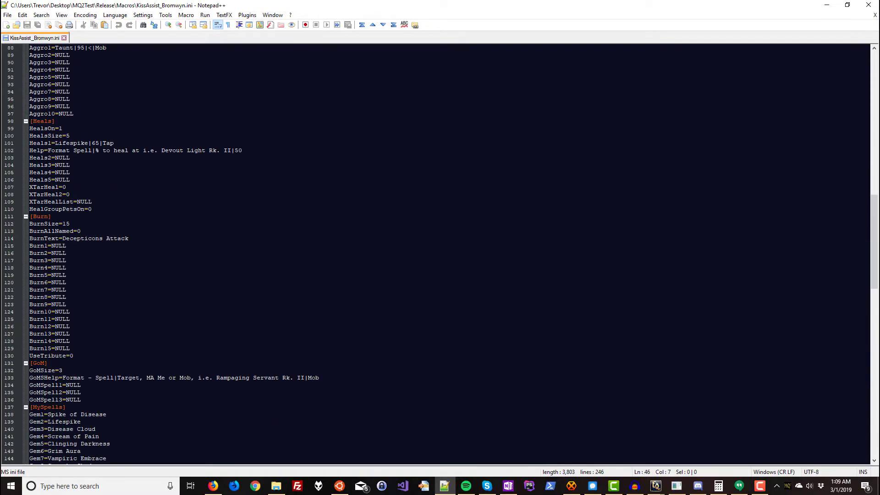
pyautogui.scroll(3)
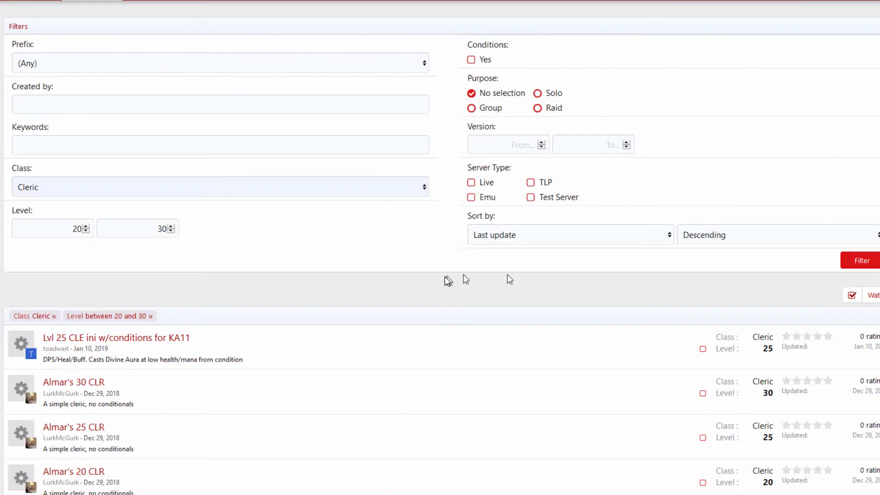
# Copy toadwart's level-25 Cleric INI with conditions for KA11 to the clipboard.
pyautogui.scroll(-3)
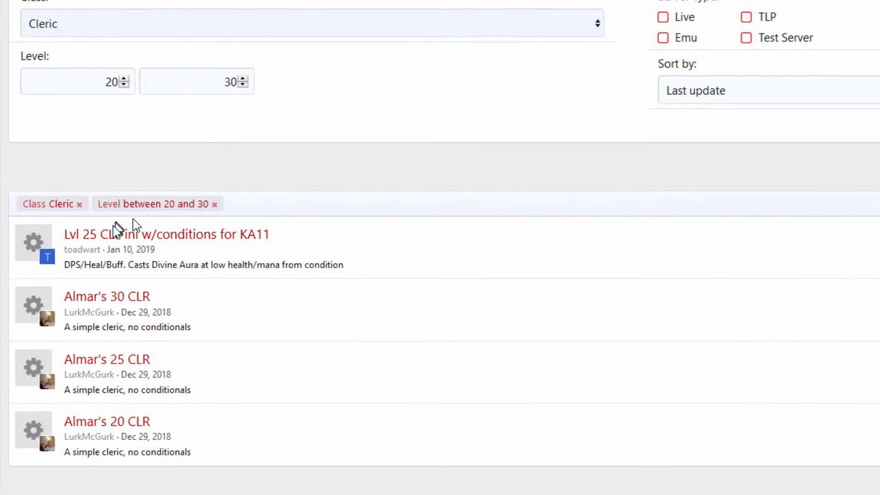
pyautogui.moveTo(752, 328)
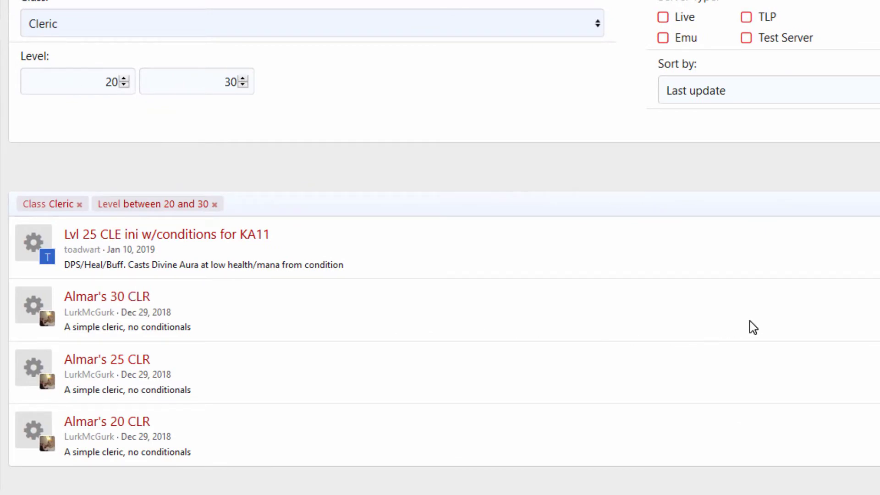
pyautogui.moveTo(259, 251)
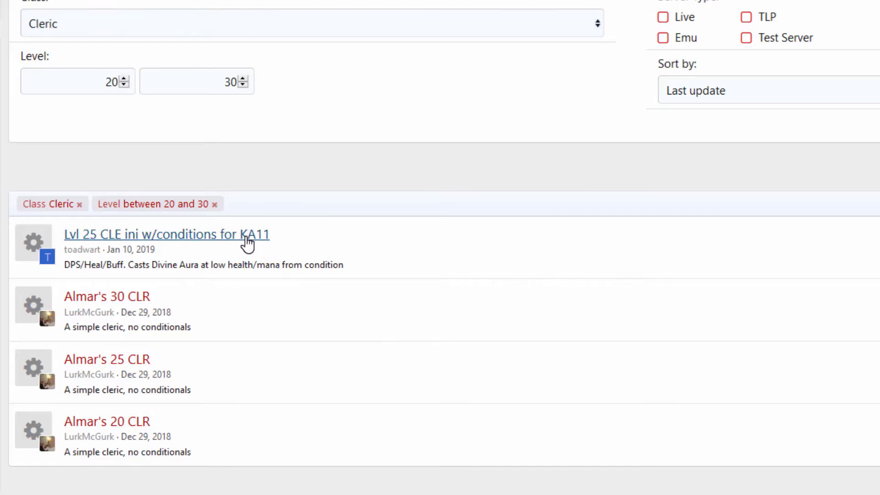
pyautogui.click(166, 235)
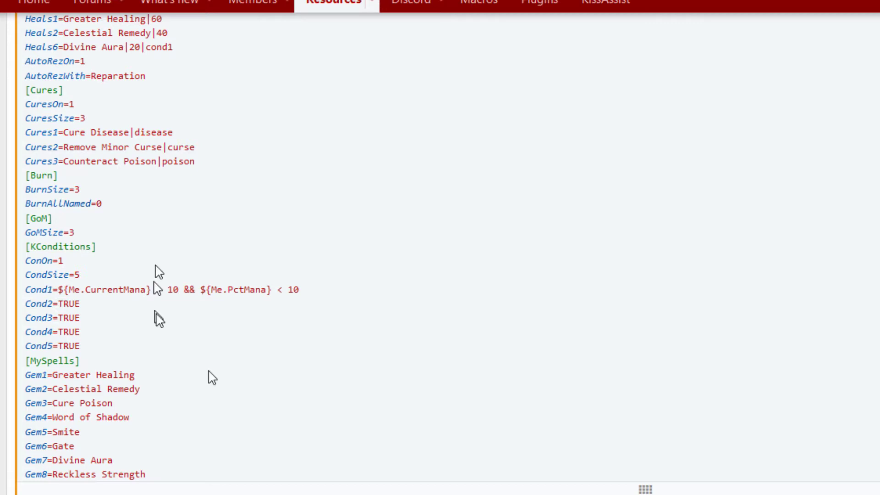
pyautogui.scroll(-3)
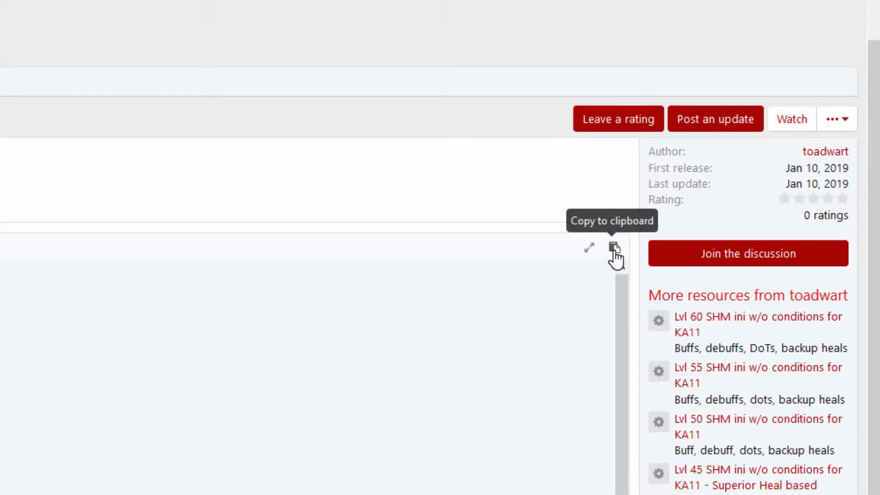
pyautogui.click(616, 250)
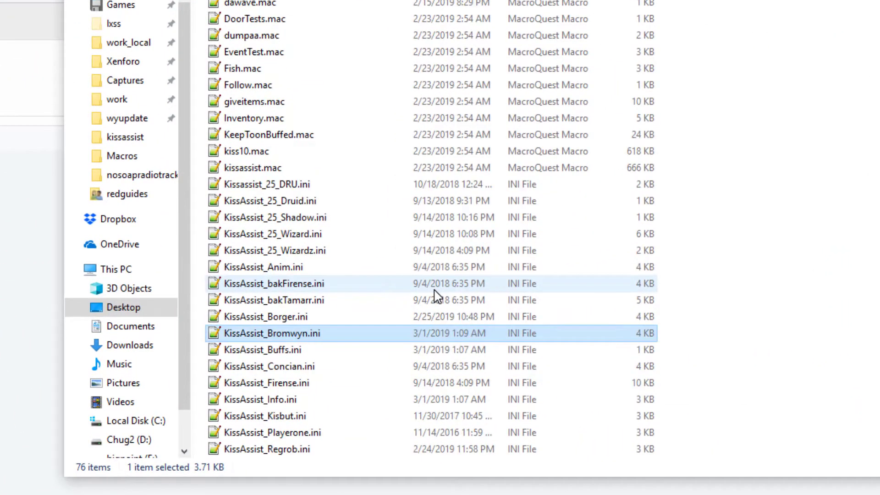
# Replace KissAssist_Rampam.ini's contents in Notepad++ with the copied cleric INI.
pyautogui.scroll(-3)
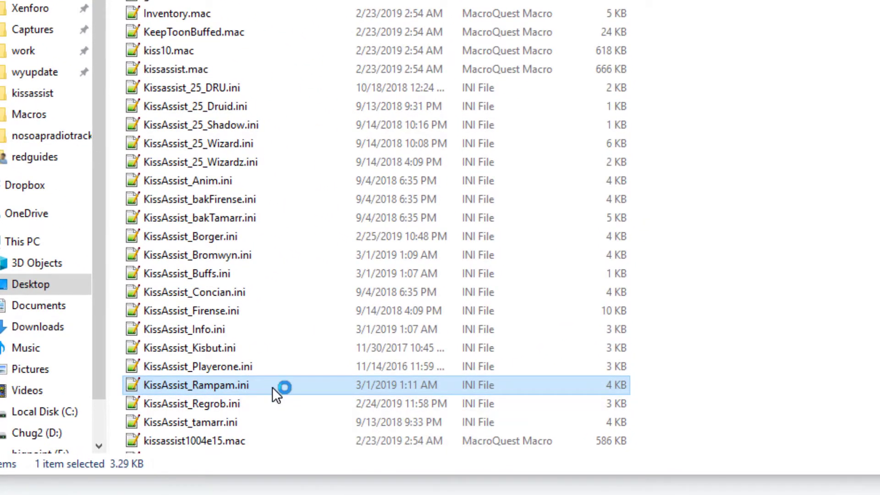
pyautogui.doubleClick(195, 386)
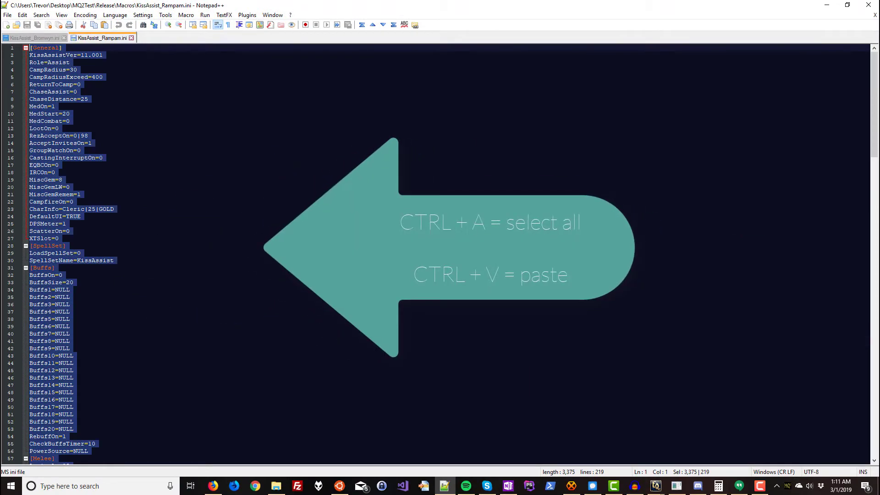
pyautogui.press('ctrl+v')
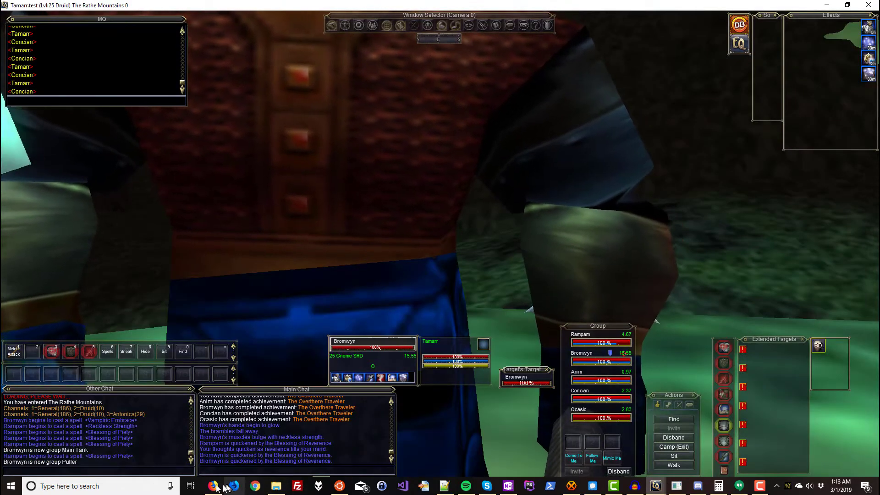
# Review the Tamarr, Anim and Concian KissAssist INIs, ending on Concian's enchanter config.
pyautogui.click(254, 486)
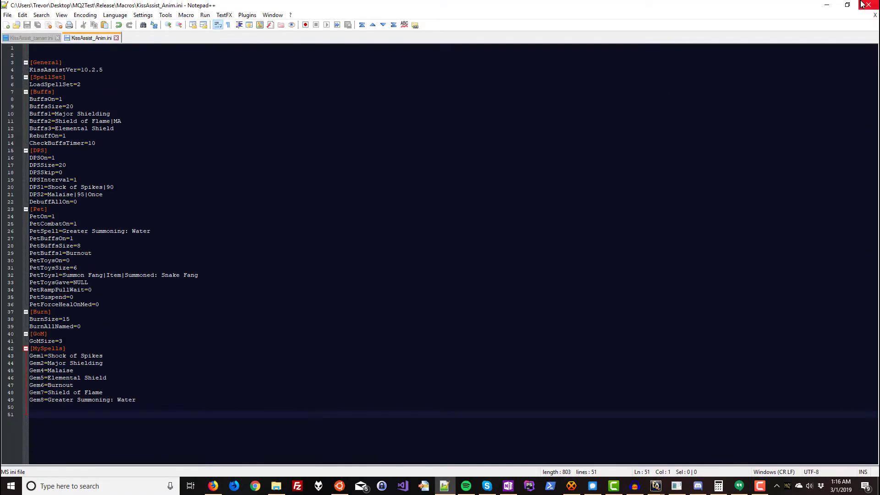
pyautogui.click(153, 38)
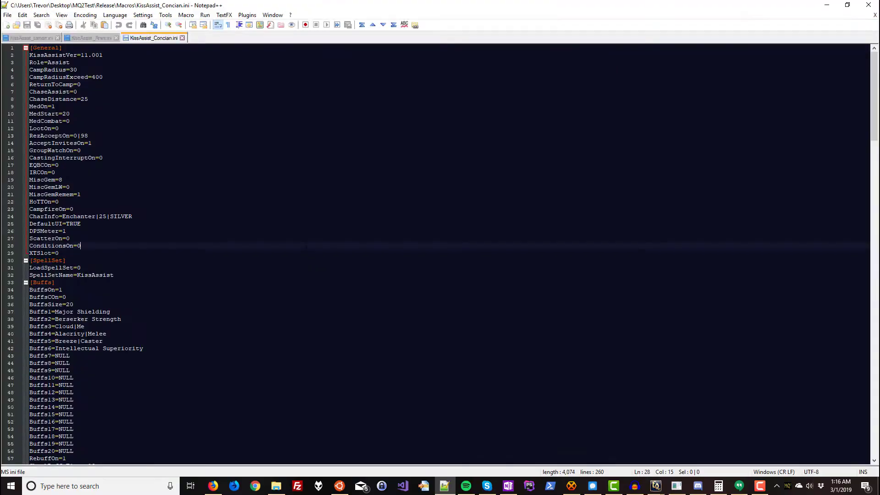
pyautogui.click(219, 38)
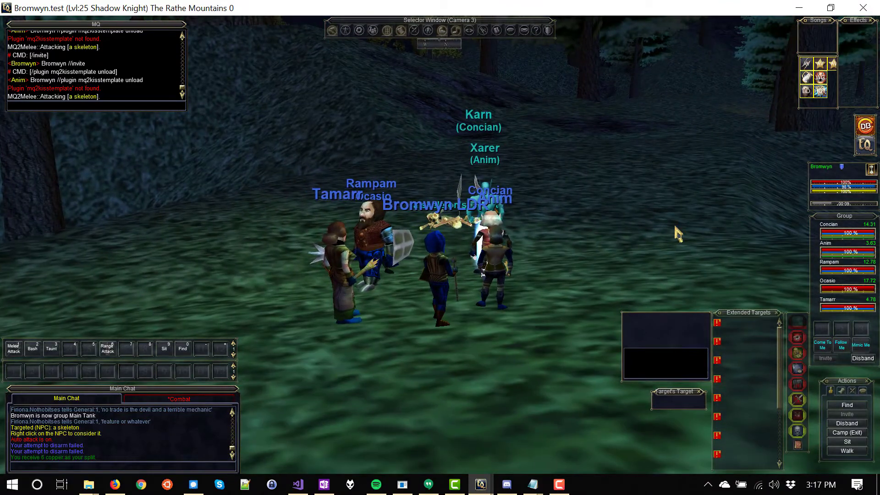
pyautogui.moveTo(489, 413)
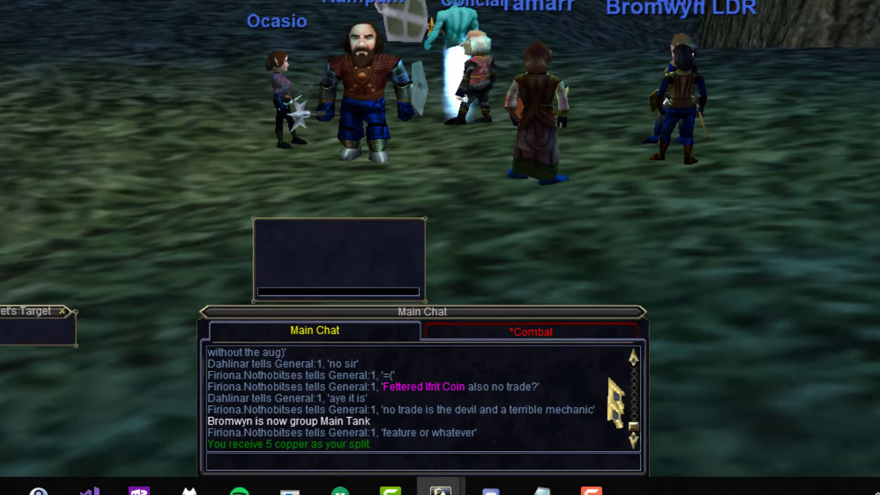
# Target Bromwyn with /target b and bring the Bromwyn.test game window forward.
pyautogui.write('/target b')
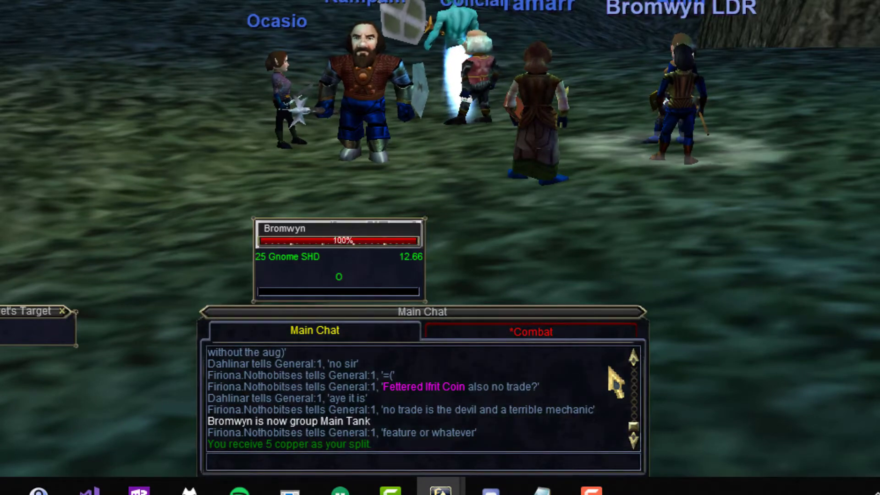
pyautogui.write('/mac kissassis')
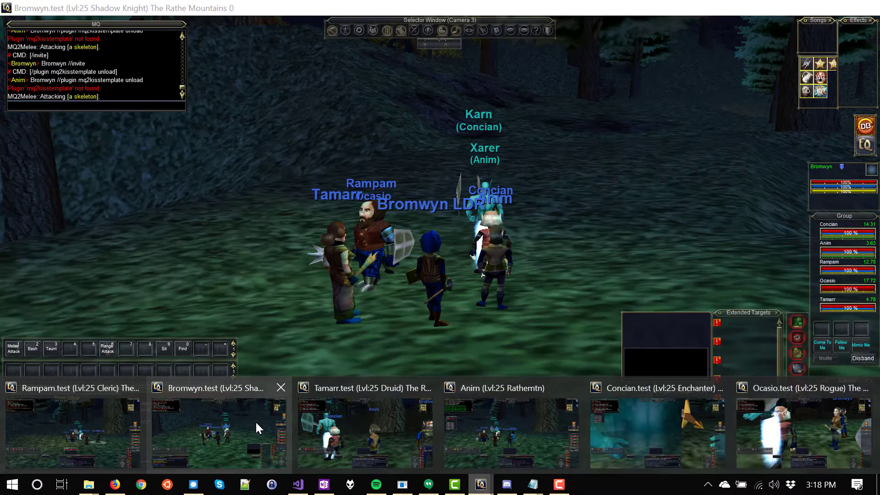
pyautogui.click(365, 388)
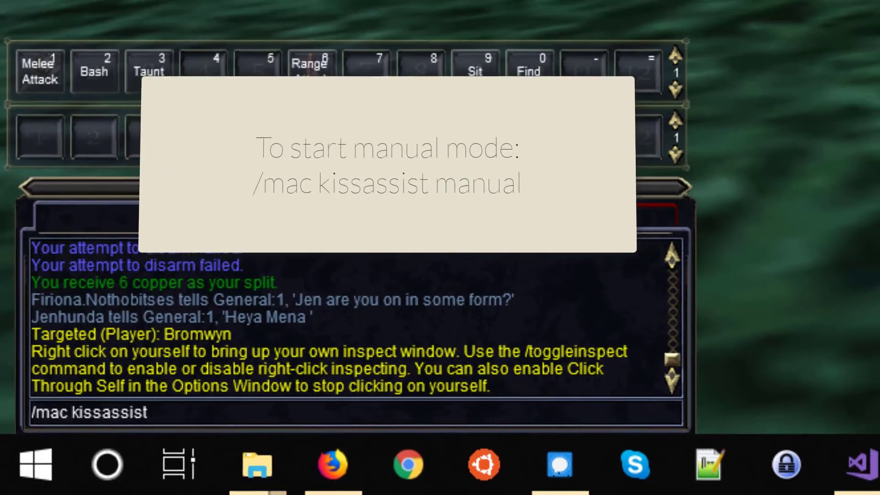
# Run /mac kissassist manual so Bromwyn becomes group Main Assist, then enter /buffs.
pyautogui.write('manual')
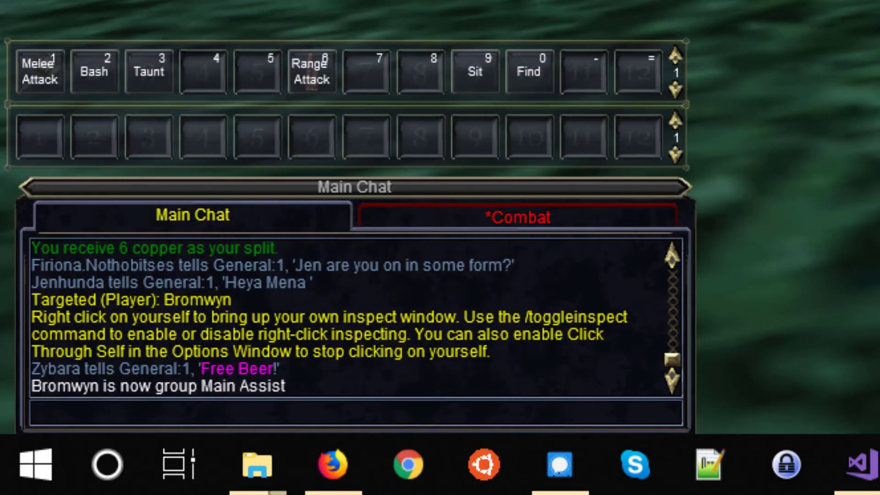
pyautogui.write('/buffs')
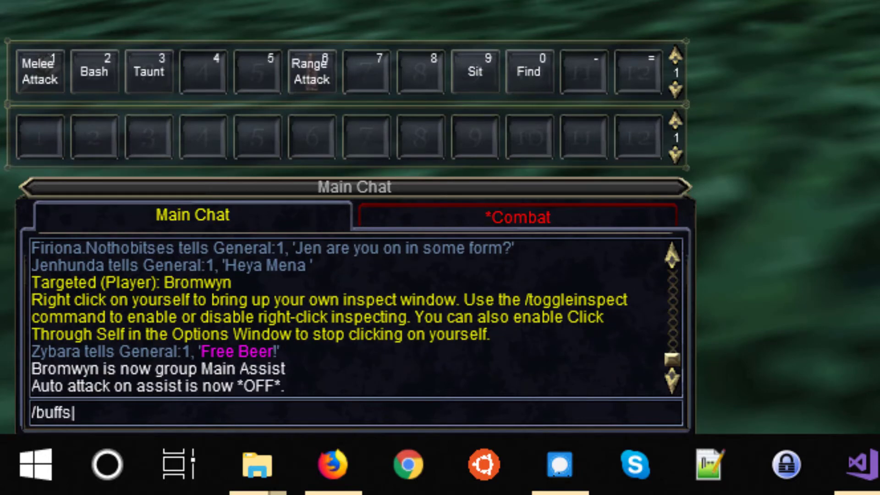